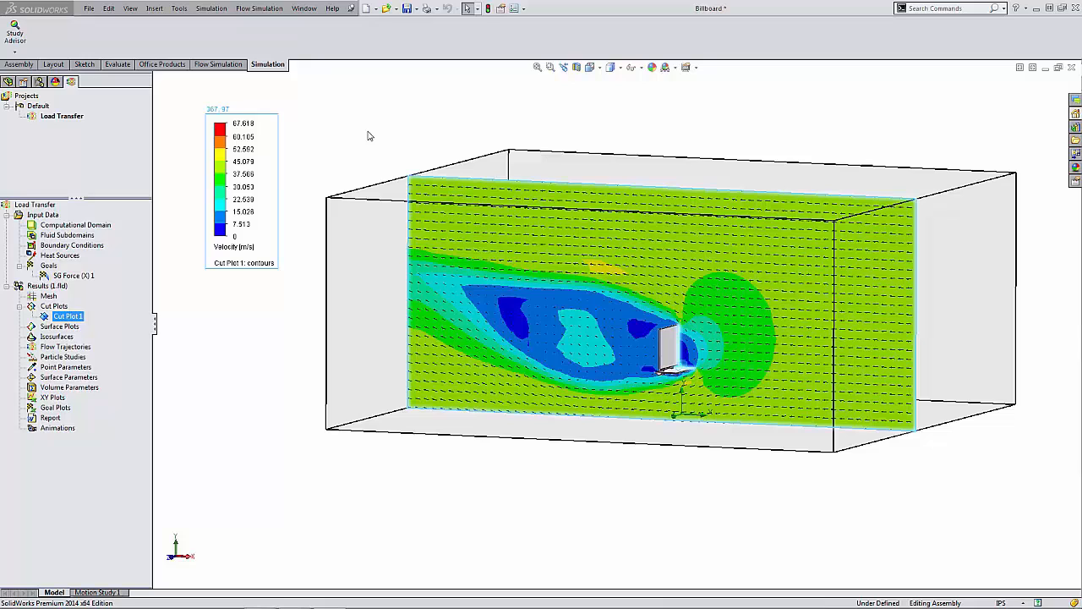
# - Create a new static study keeping the default name Static 1, then select it
pyautogui.click(258, 8)
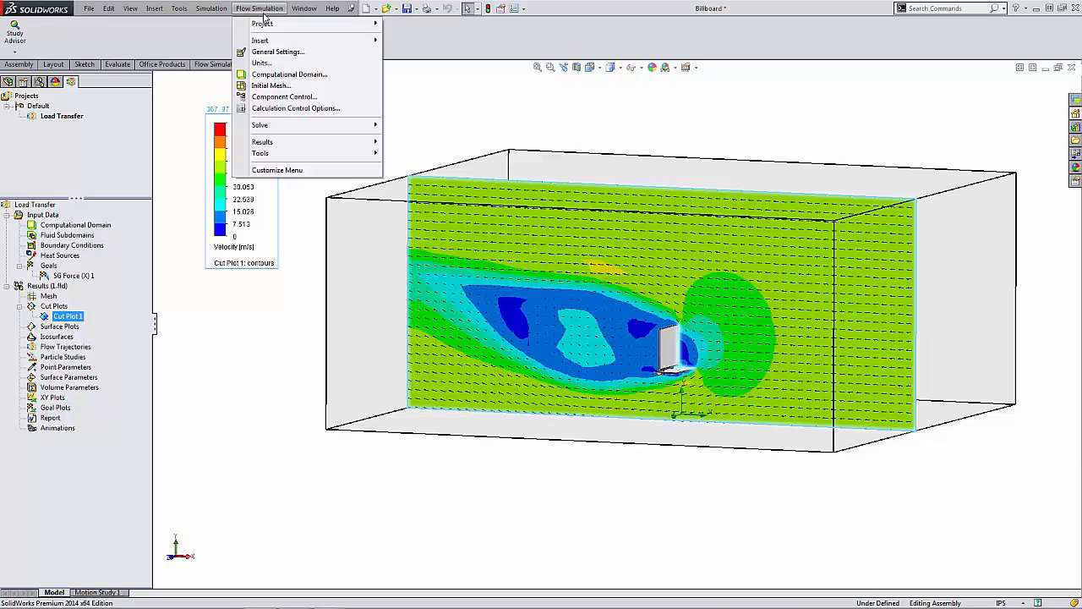
pyautogui.moveTo(259, 125)
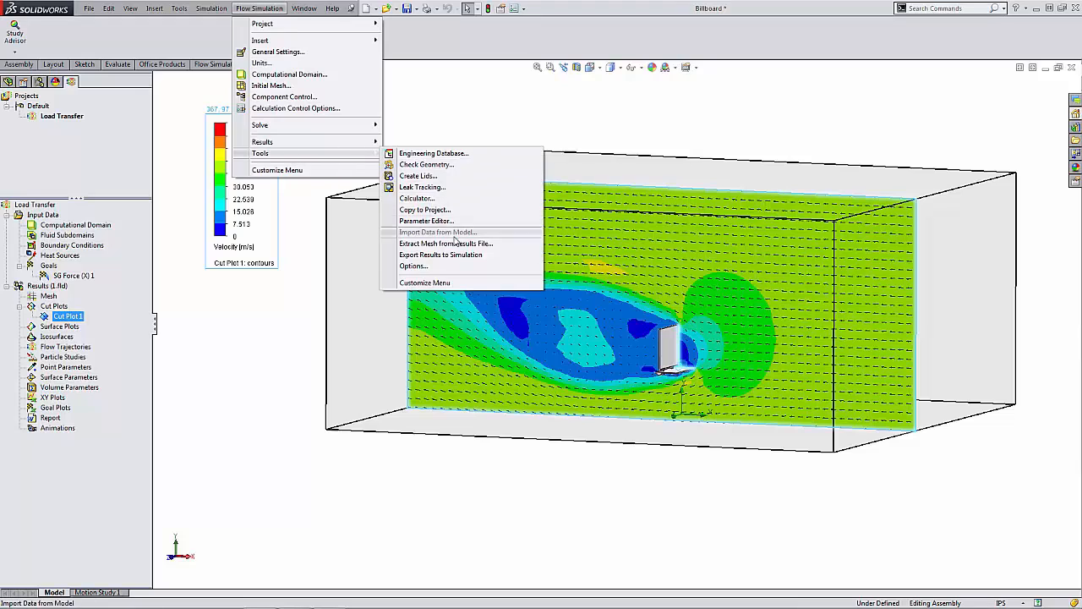
pyautogui.moveTo(441, 254)
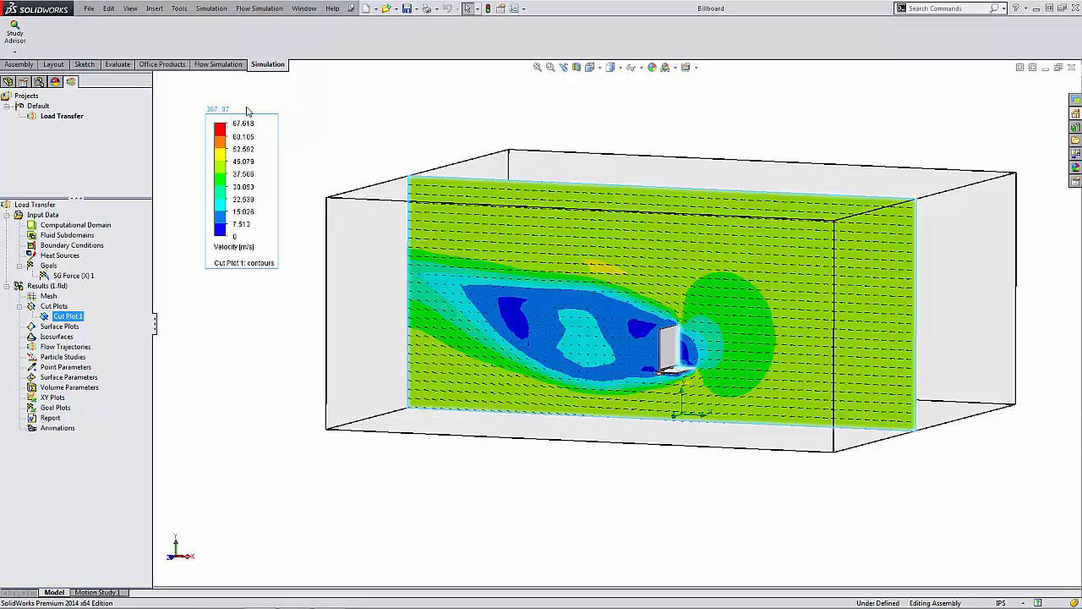
pyautogui.moveTo(15, 35)
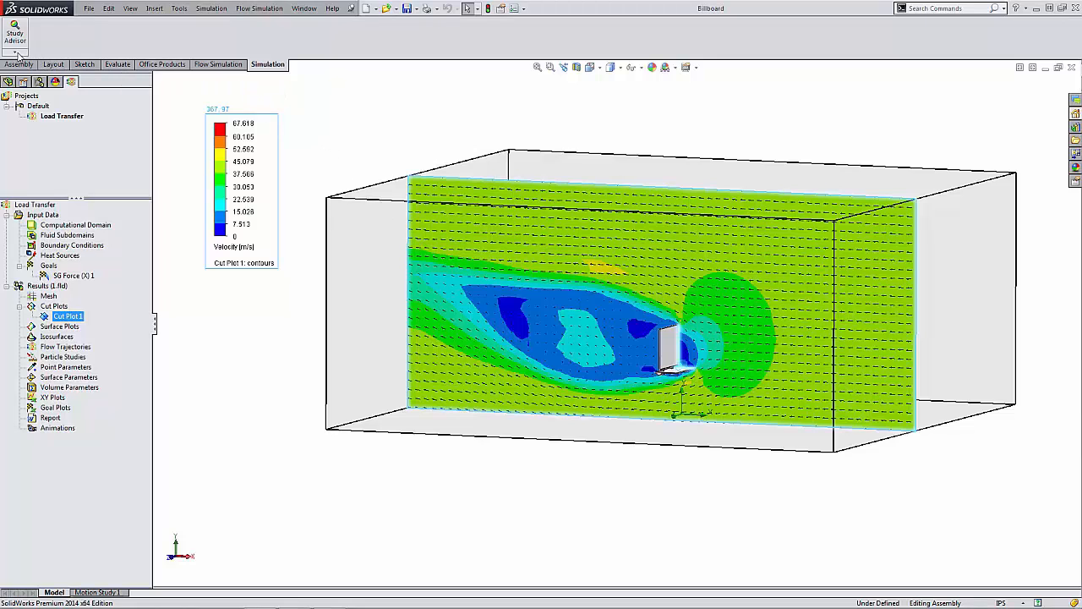
pyautogui.click(39, 82)
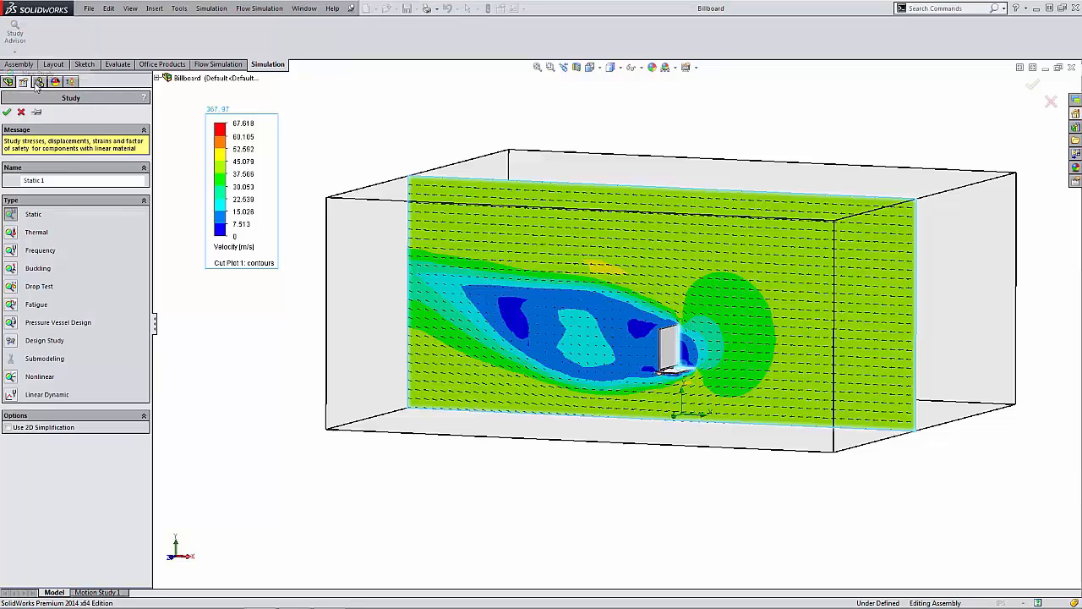
pyautogui.click(6, 112)
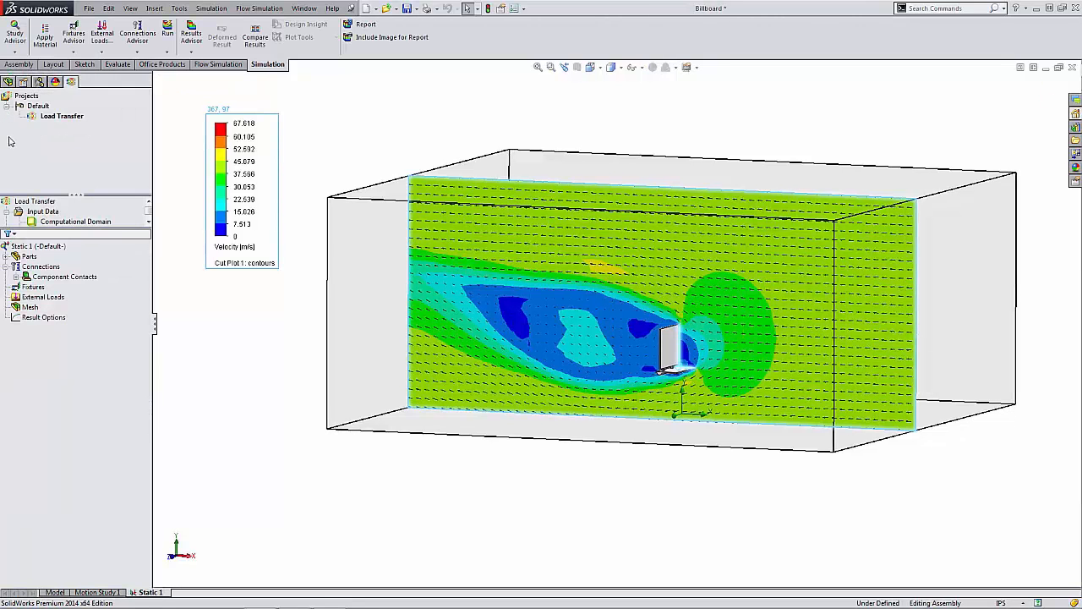
pyautogui.click(38, 246)
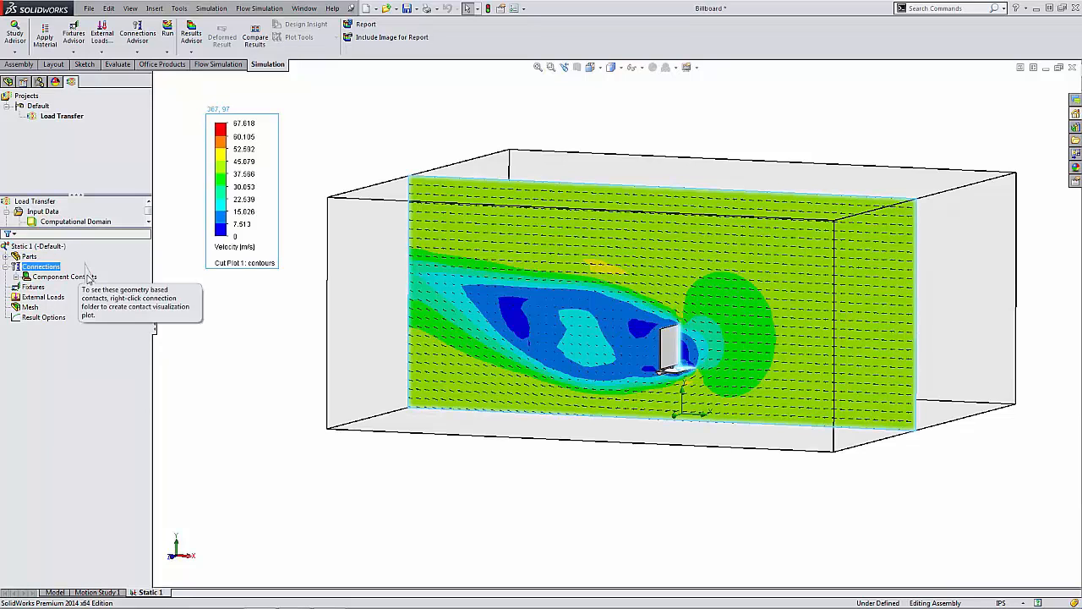
pyautogui.click(37, 245)
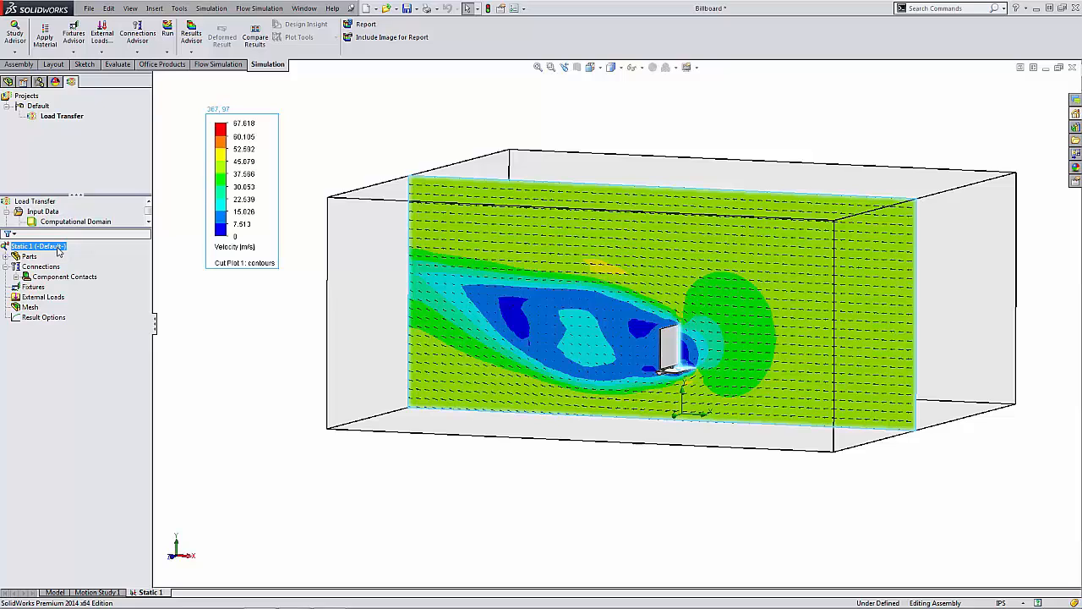
# - In Static 1 properties, enable Include fluid pressure effects from SolidWorks Flow Simulation
pyautogui.rightClick(36, 245)
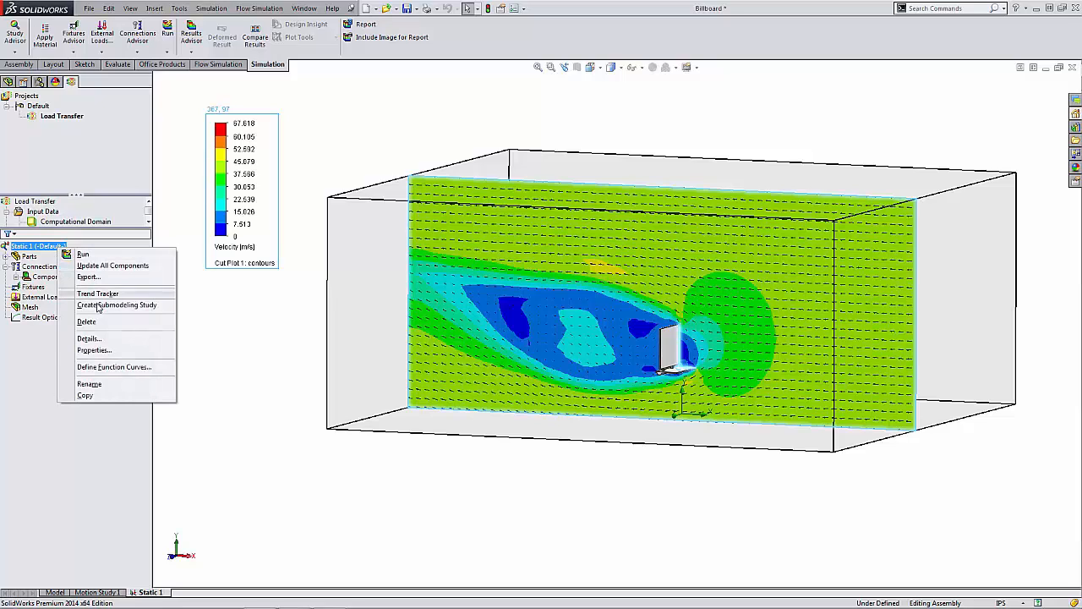
pyautogui.click(94, 350)
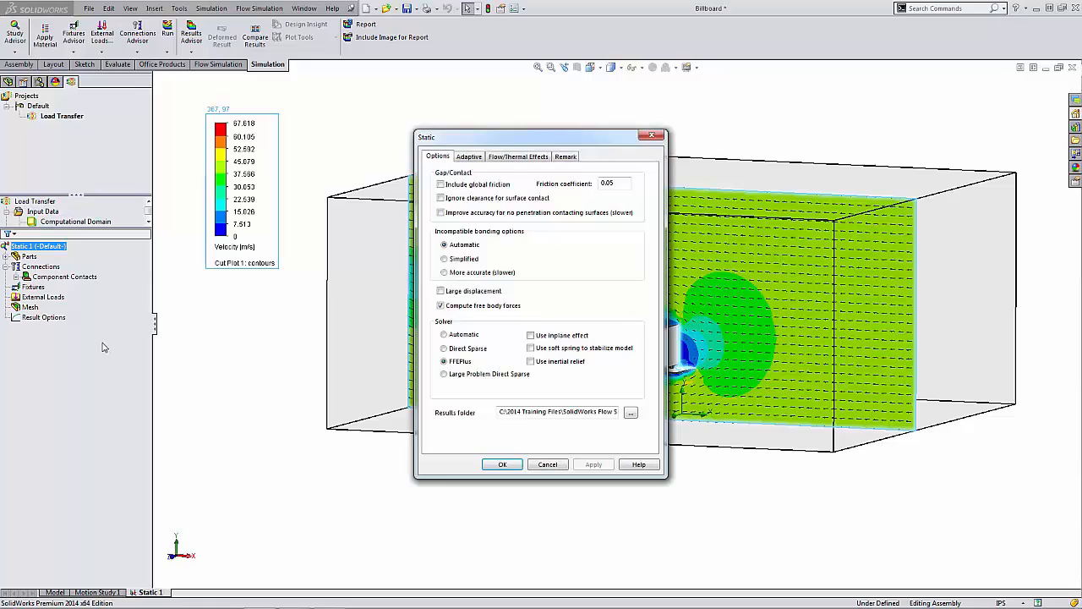
pyautogui.moveTo(353, 290)
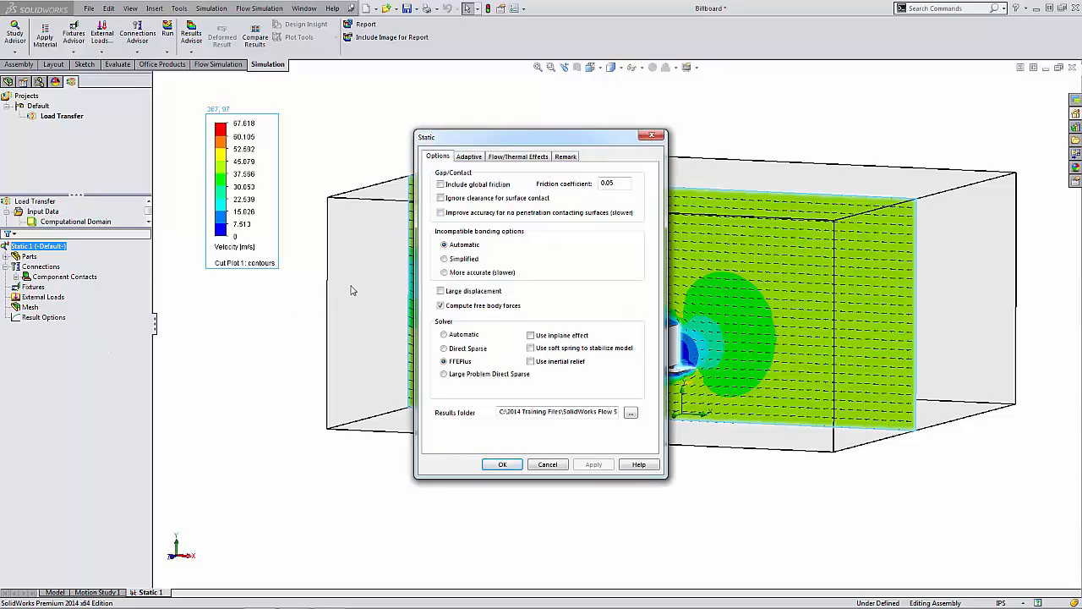
pyautogui.click(518, 155)
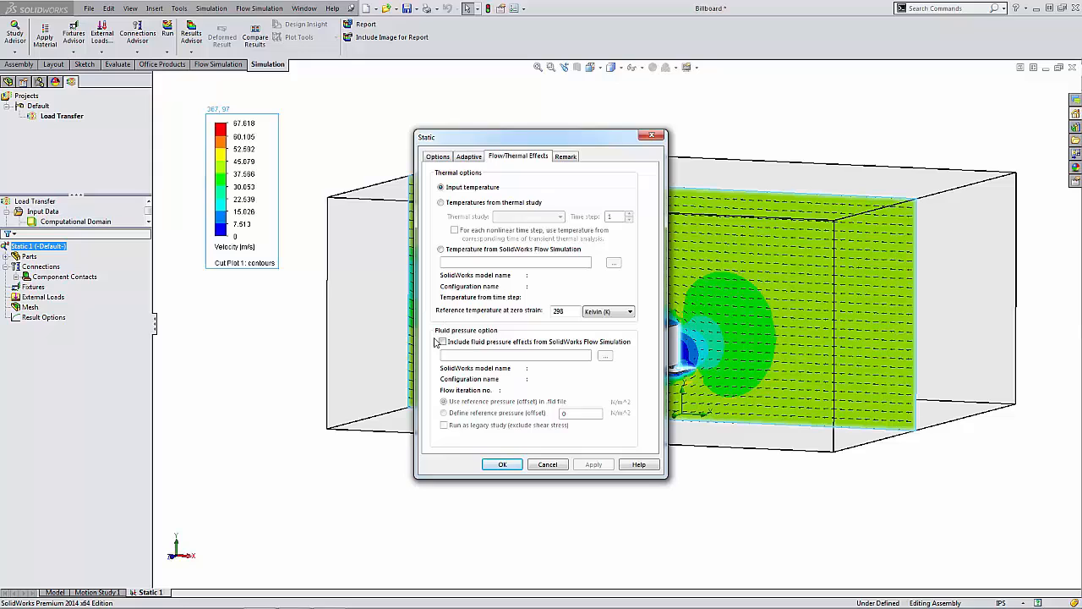
pyautogui.click(442, 342)
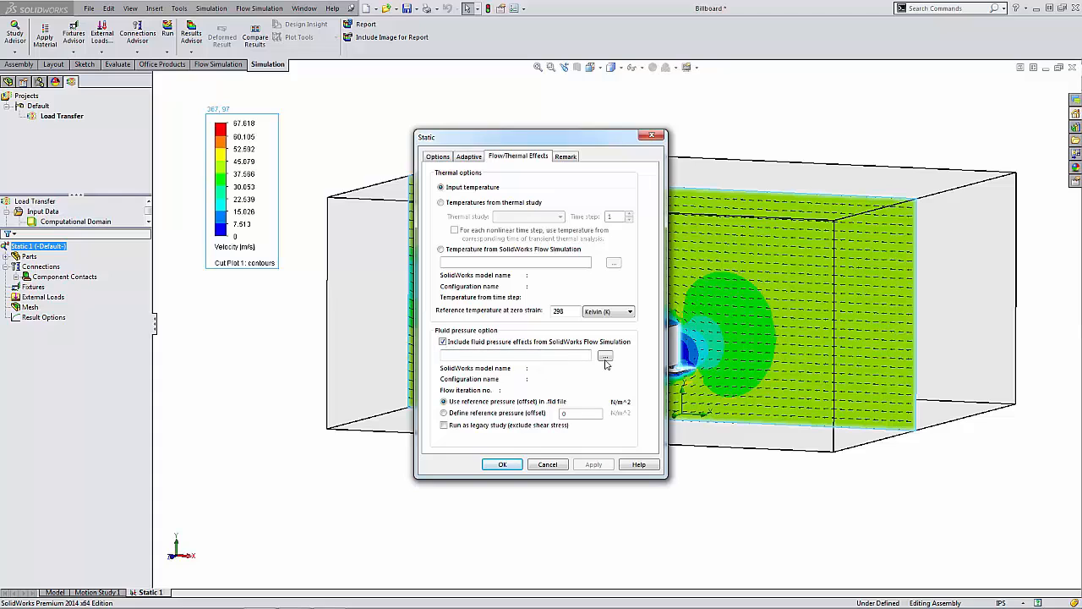
# - Load 1.fld as the flow results source (Billboard.SLDASM, Default, iteration 94)
pyautogui.click(605, 355)
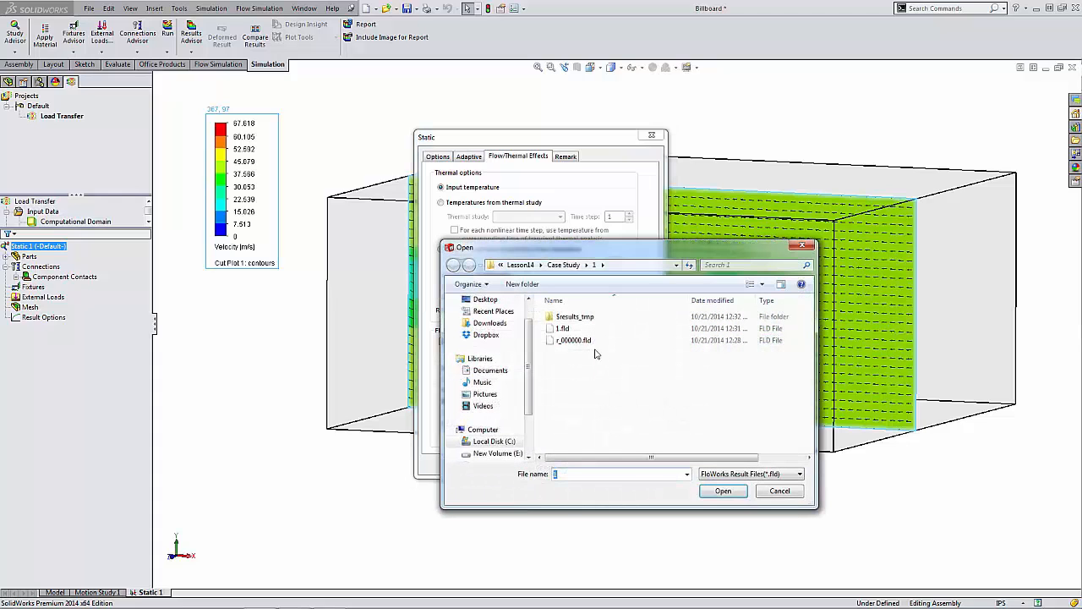
pyautogui.click(563, 327)
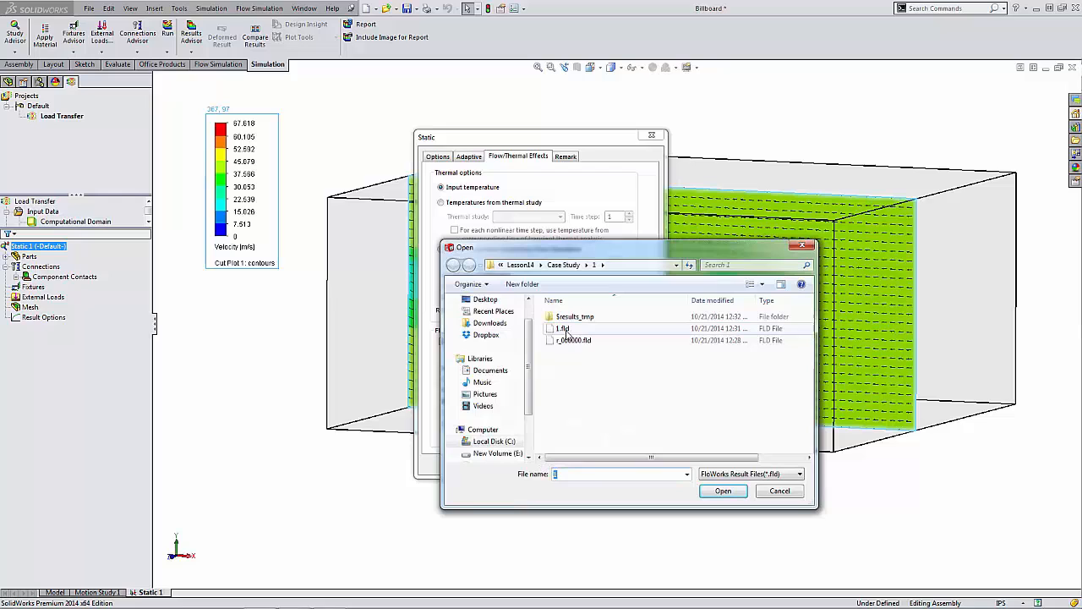
pyautogui.click(564, 328)
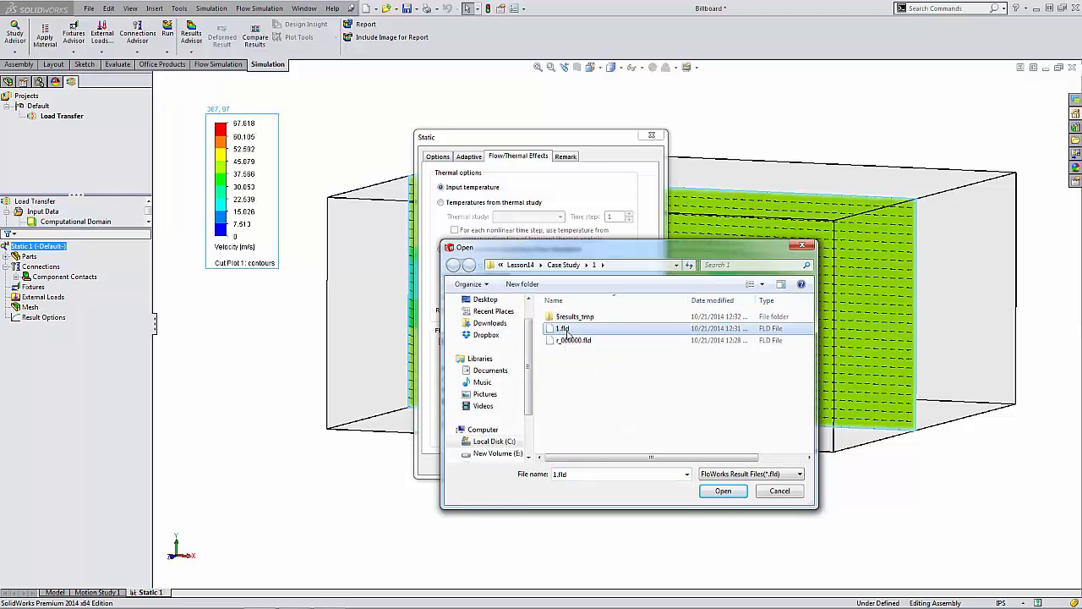
pyautogui.click(723, 490)
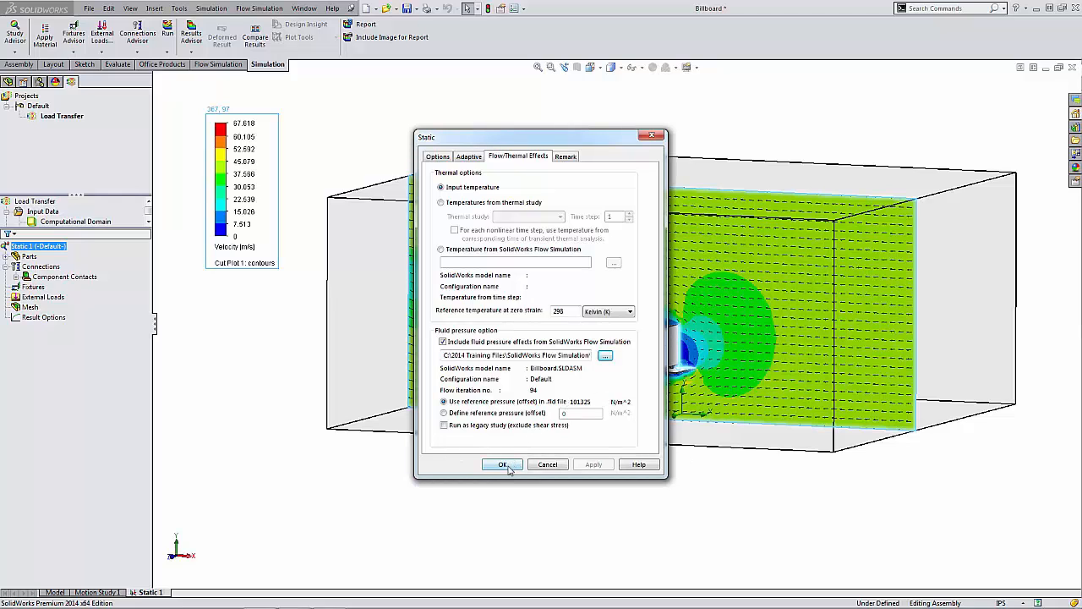
# - Apply the properties and inspect the imported Fluid Shear Stress Y, X and Fluid Pressure loads
pyautogui.click(502, 464)
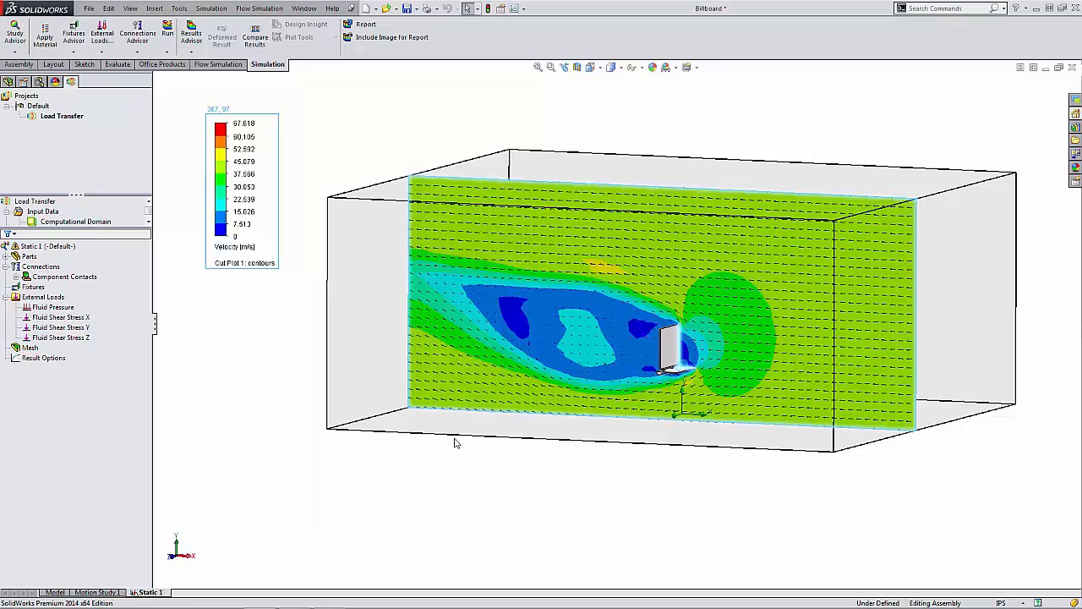
pyautogui.click(60, 328)
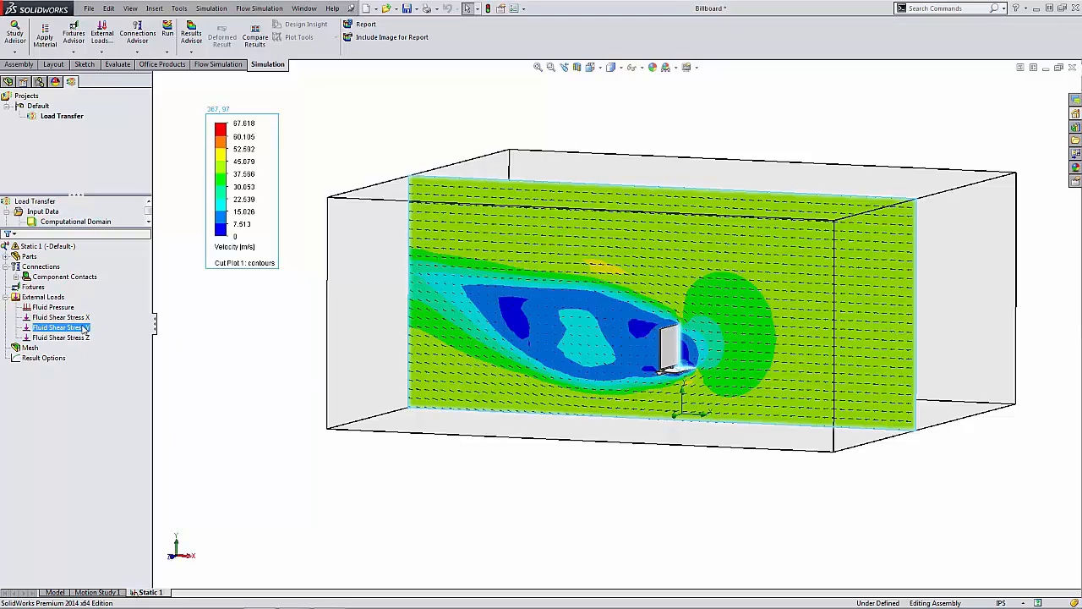
pyautogui.click(57, 317)
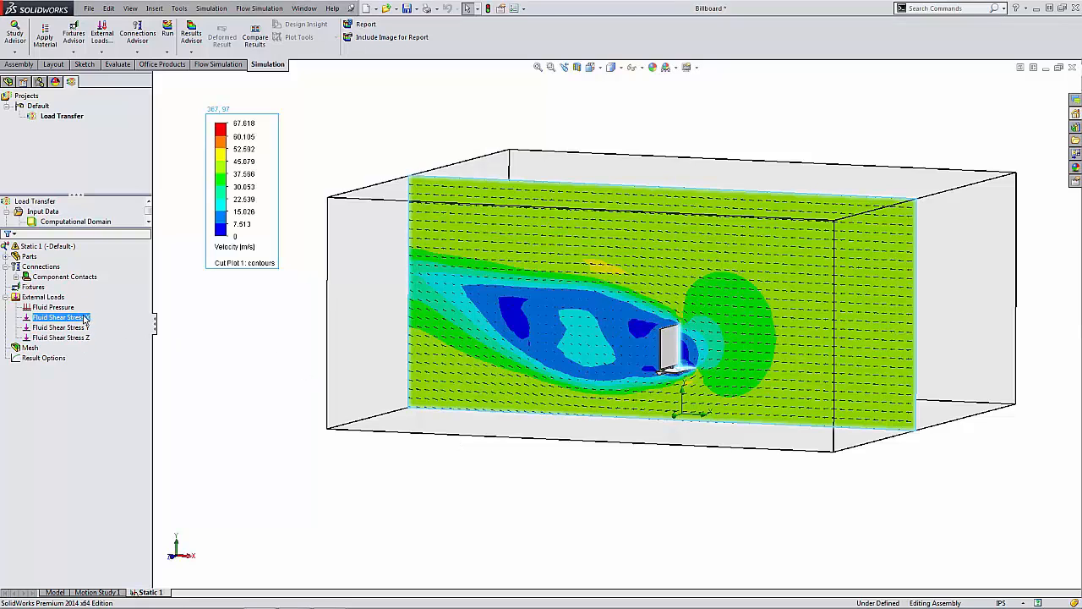
pyautogui.click(51, 307)
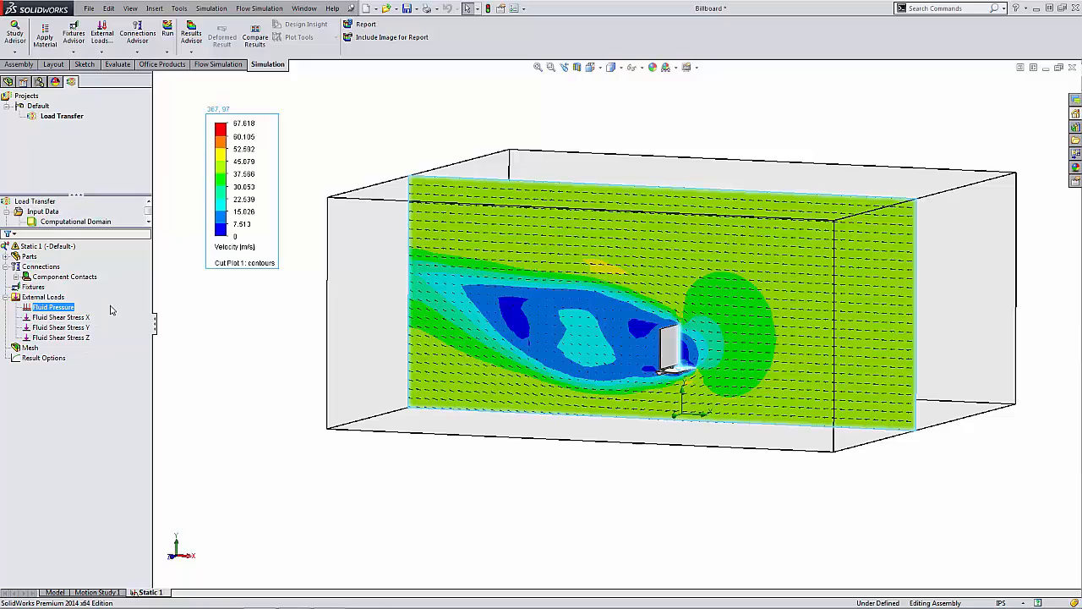